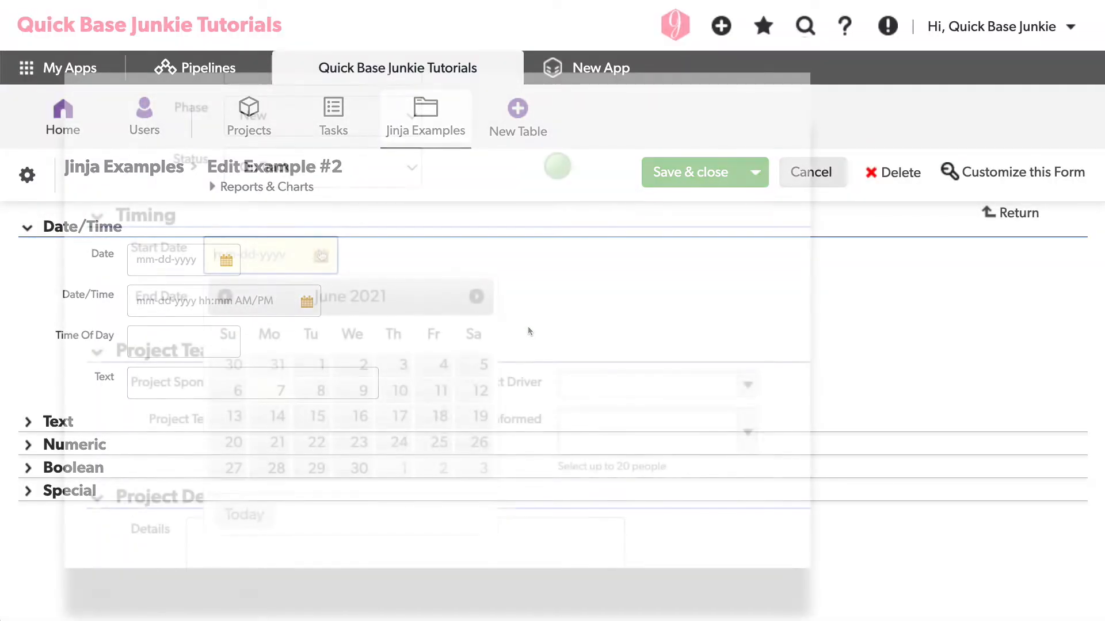
Filter the report on Start Date compared against tomorrow.
{"action": "left_click", "coordinate": [280, 390]}
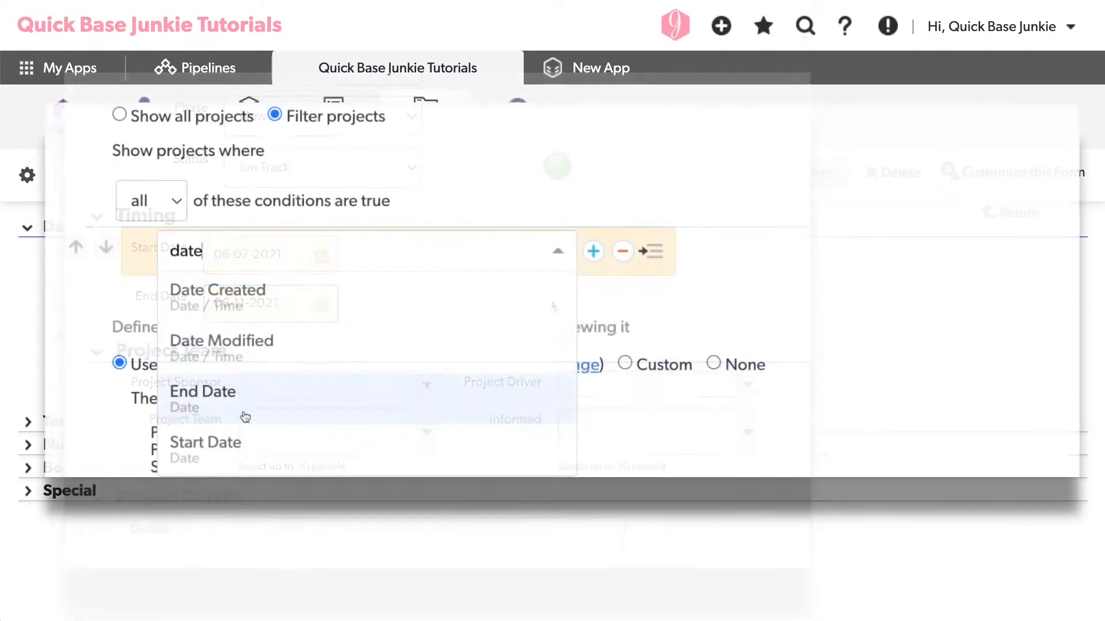
{"action": "left_click", "coordinate": [206, 442]}
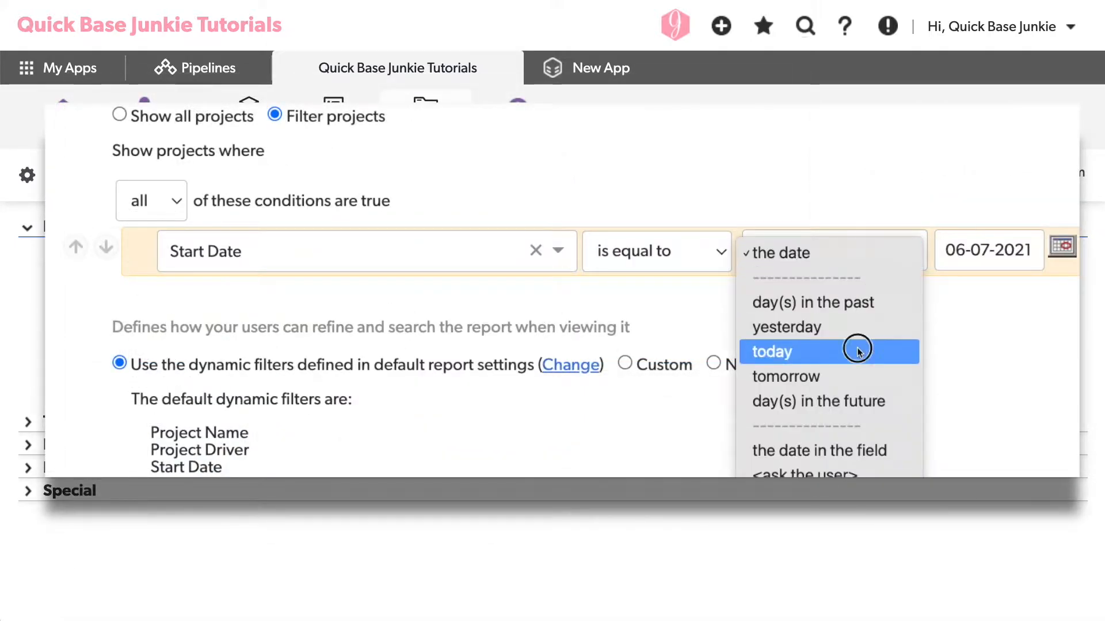
{"action": "left_click", "coordinate": [784, 377]}
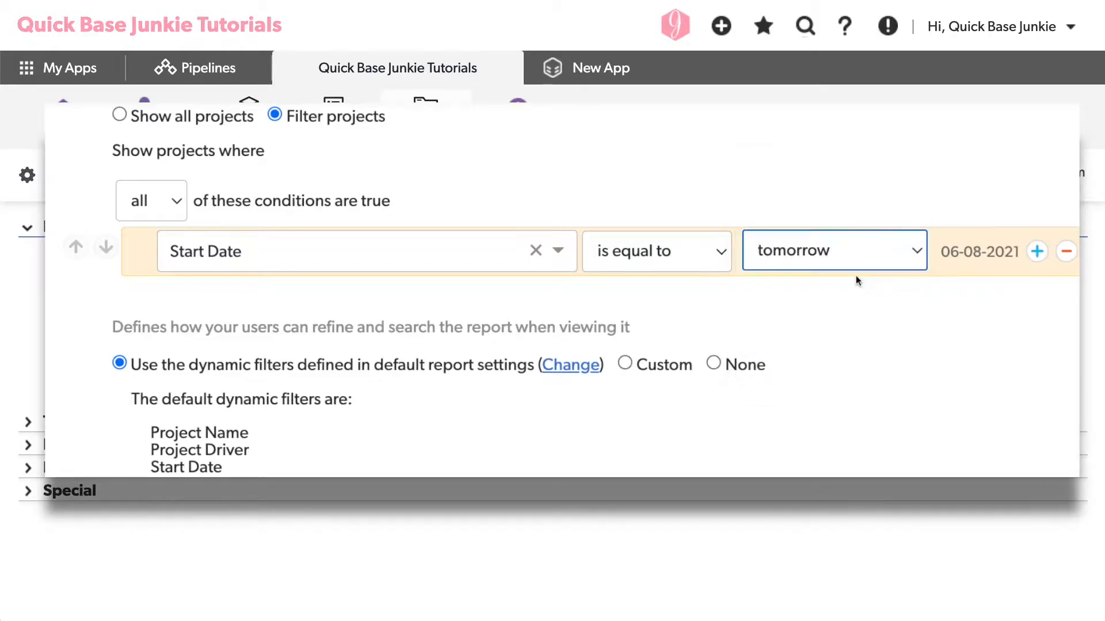
{"action": "left_click", "coordinate": [834, 251]}
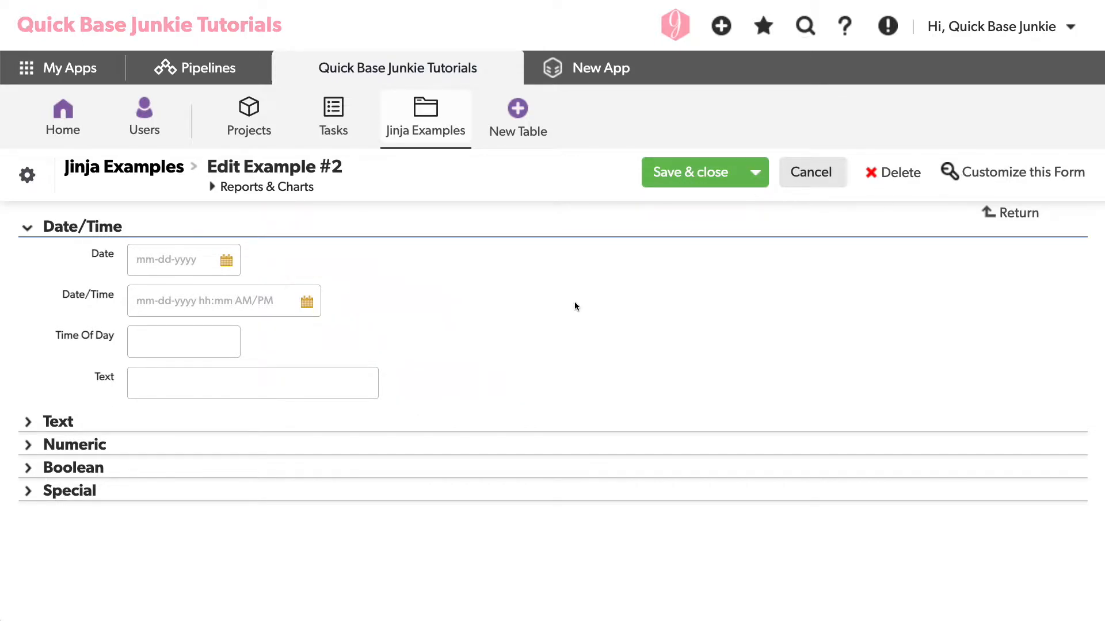
{"action": "mouse_move", "coordinate": [249, 116]}
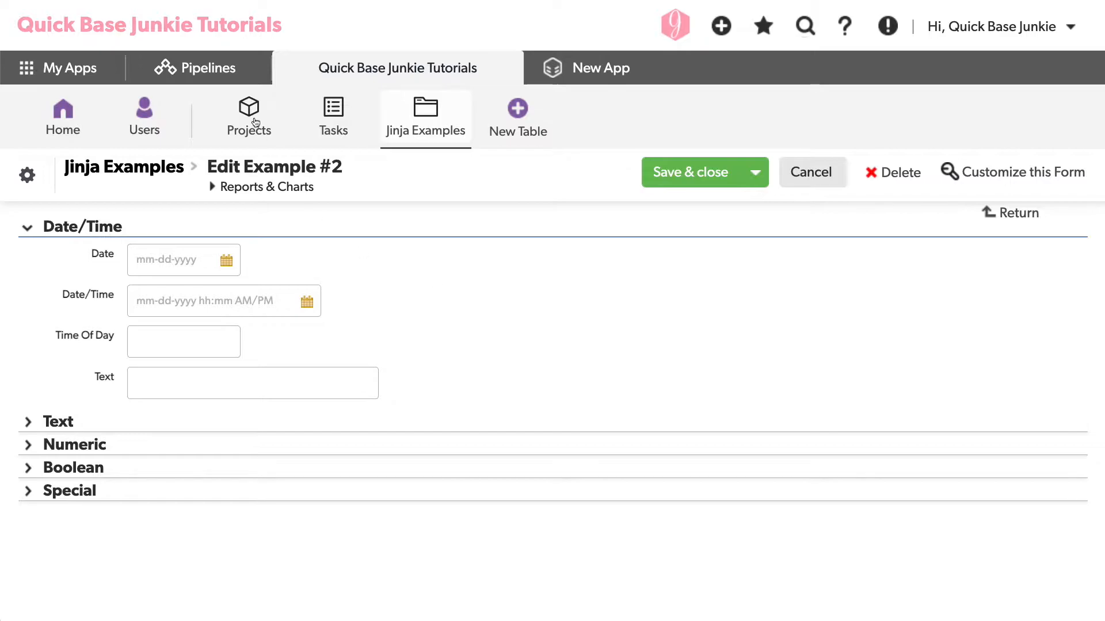
Expand step A Look Up a Record (record 2, Jinja Examples) and scroll toward step B.
{"action": "left_click", "coordinate": [204, 68]}
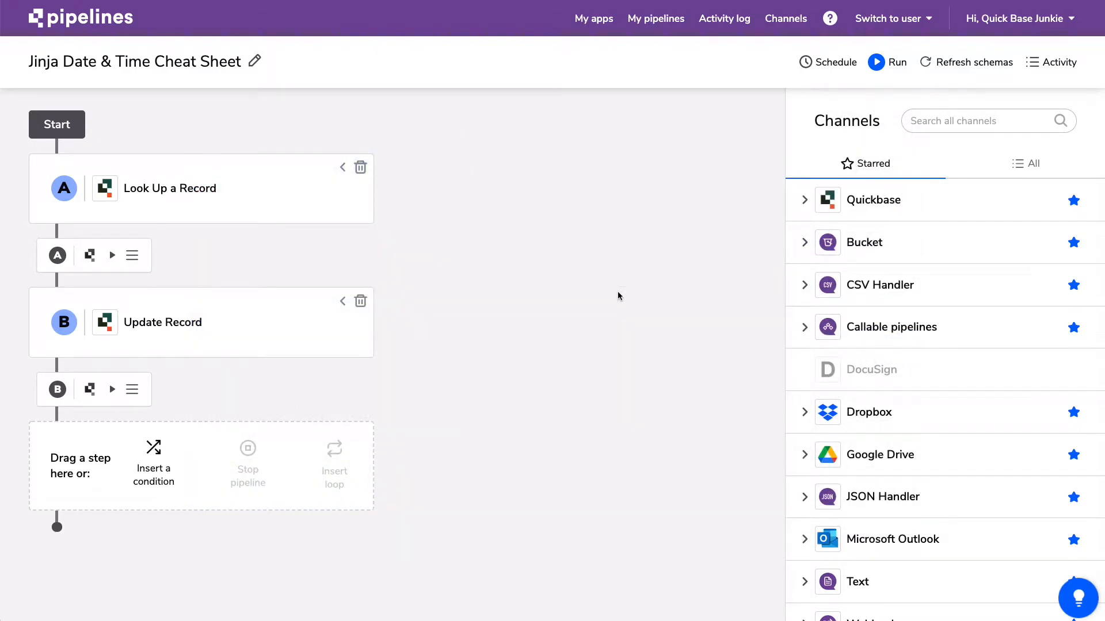
{"action": "mouse_move", "coordinate": [540, 277]}
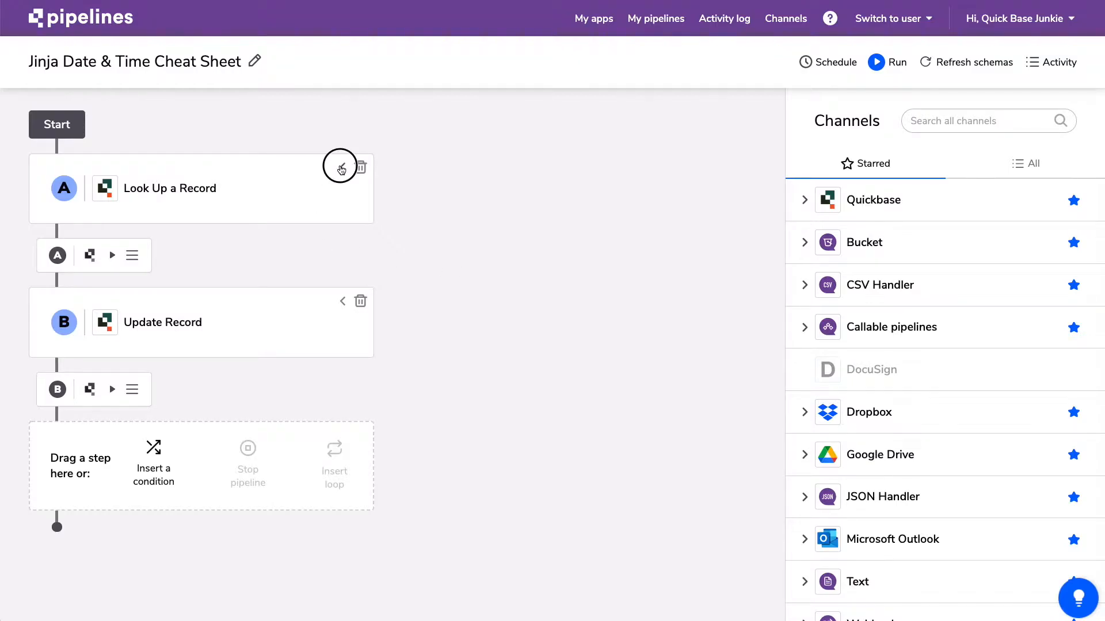
{"action": "left_click", "coordinate": [342, 168]}
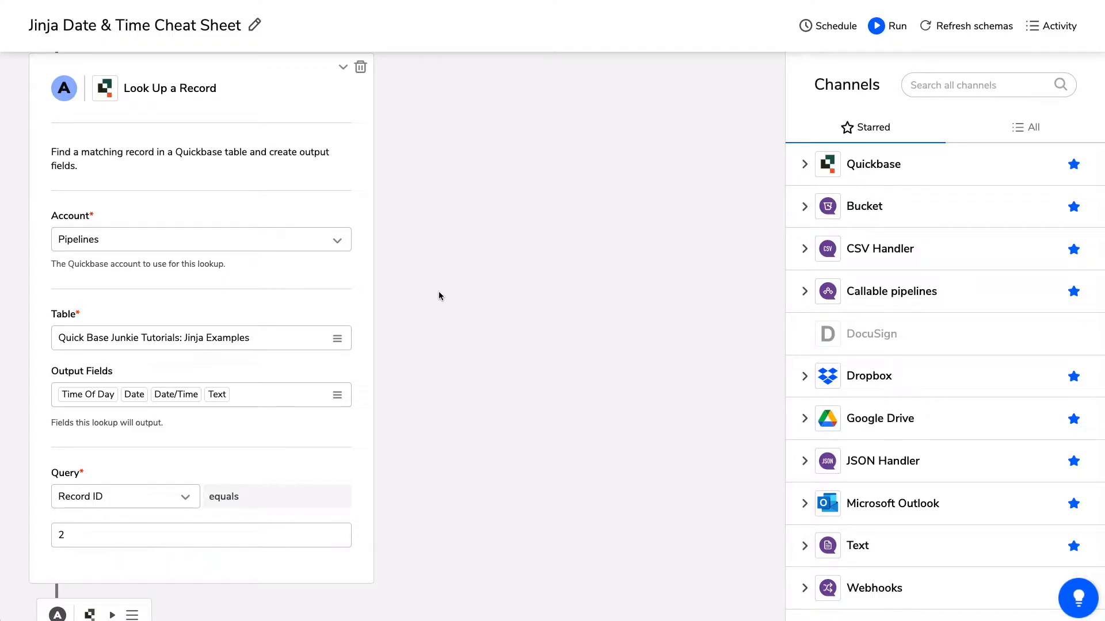
{"action": "scroll", "scroll_direction": "down", "scroll_amount": 3}
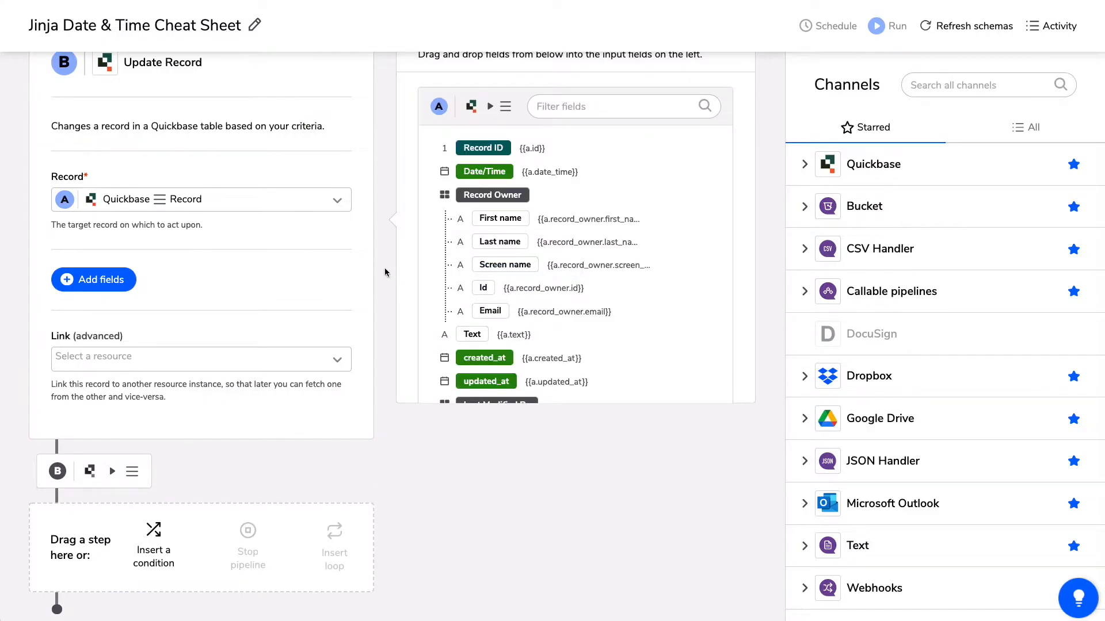
Add the Date/Time, Text, Time Of Day and Date fields to step B Update Record.
{"action": "left_click", "coordinate": [93, 280]}
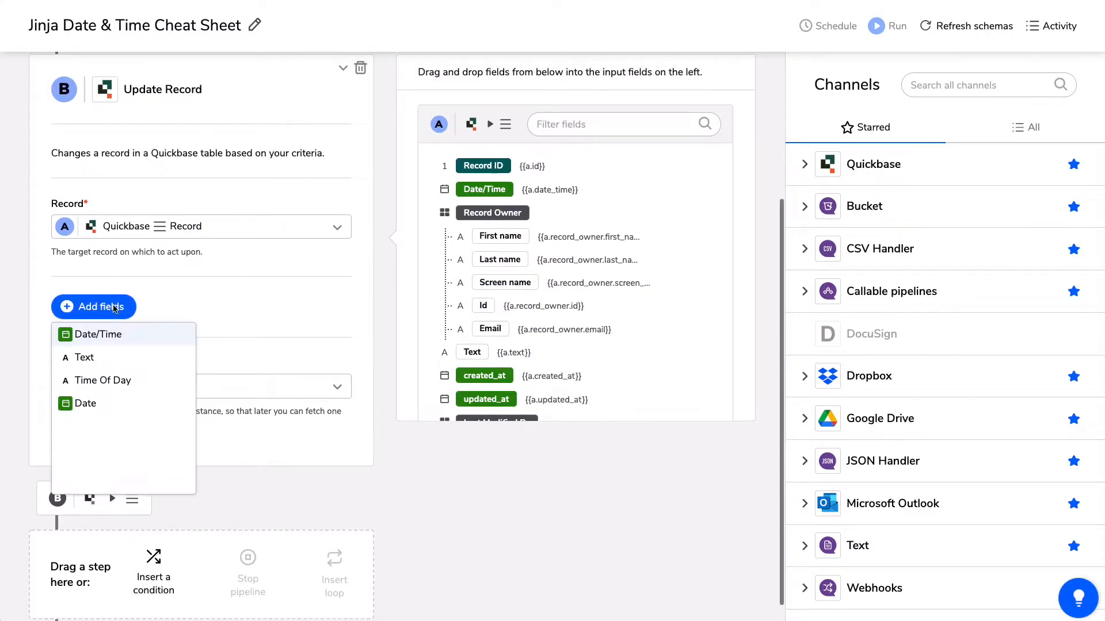
{"action": "left_click", "coordinate": [97, 334]}
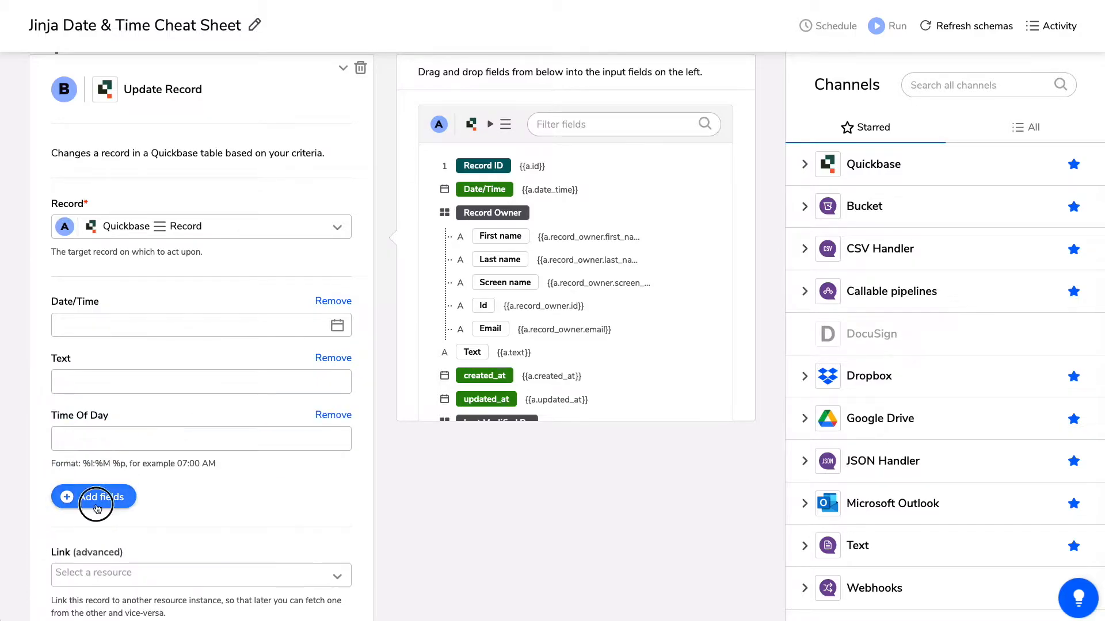
{"action": "left_click", "coordinate": [94, 496]}
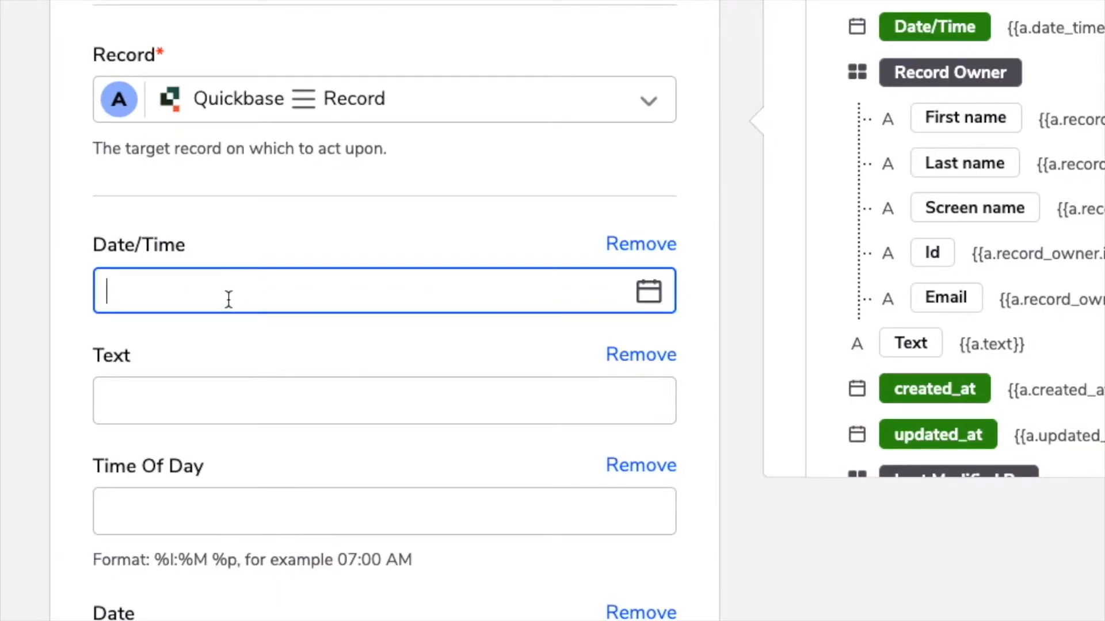
Enter the Jinja expression {{ time.now }} into the Date/Time field.
{"action": "type", "text": "{{}}"}
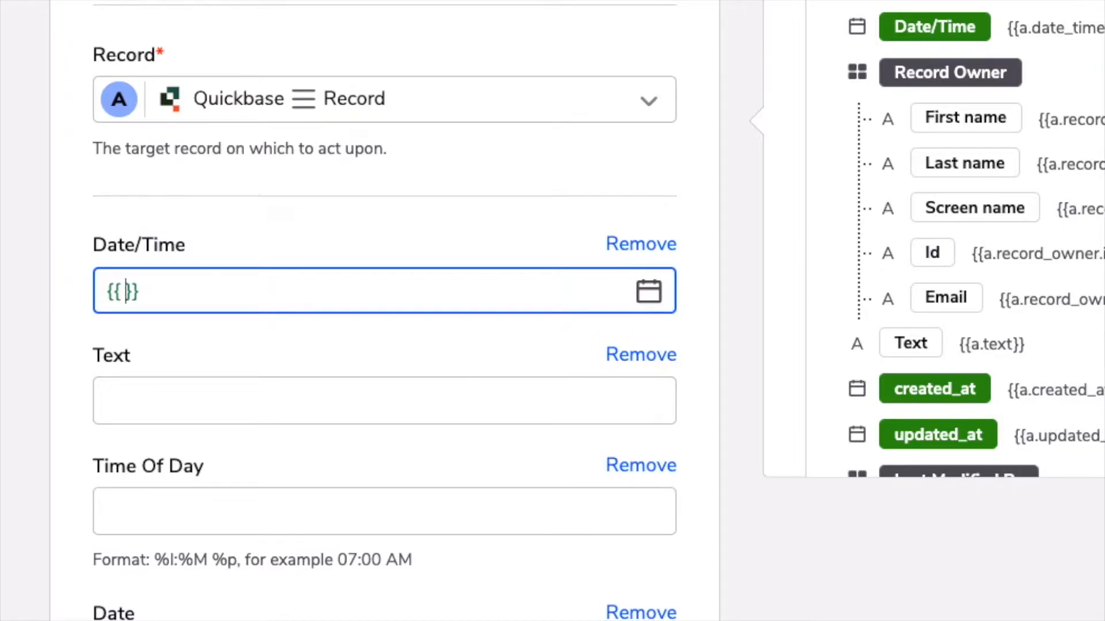
{"action": "type", "text": "time."}
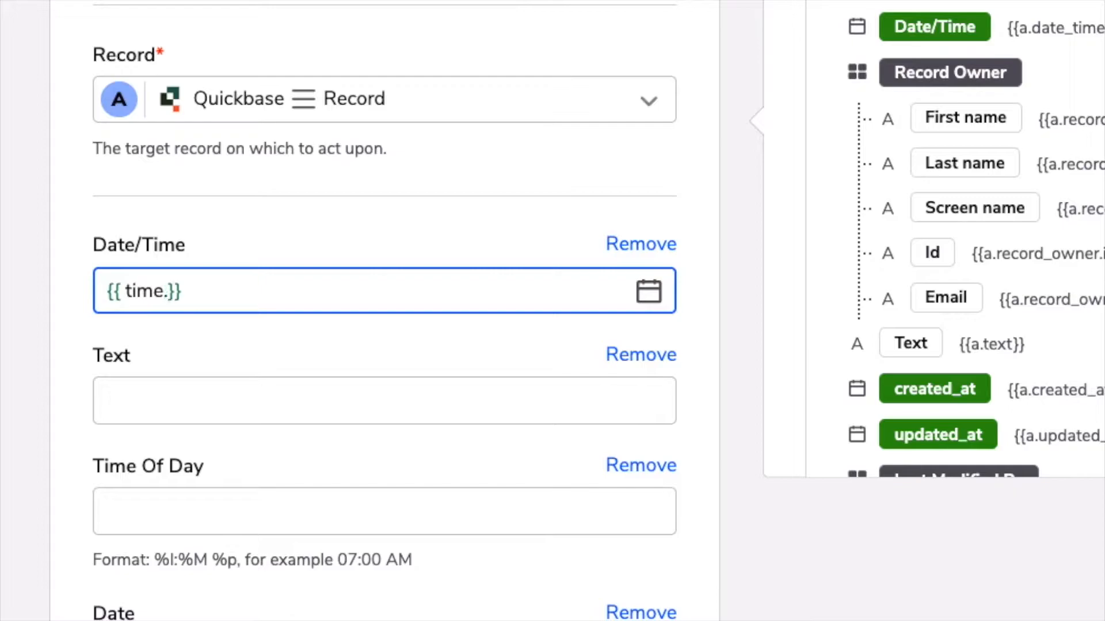
{"action": "type", "text": "now"}
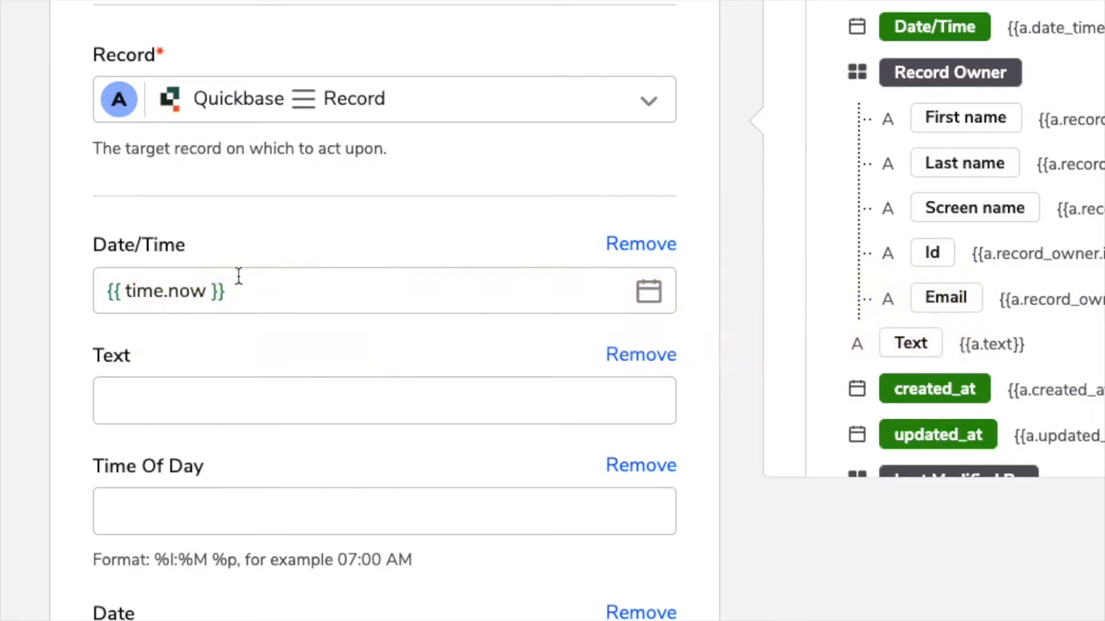
Enter {{ time.now }} into the Text, Time Of Day and Date fields.
{"action": "left_click", "coordinate": [384, 400]}
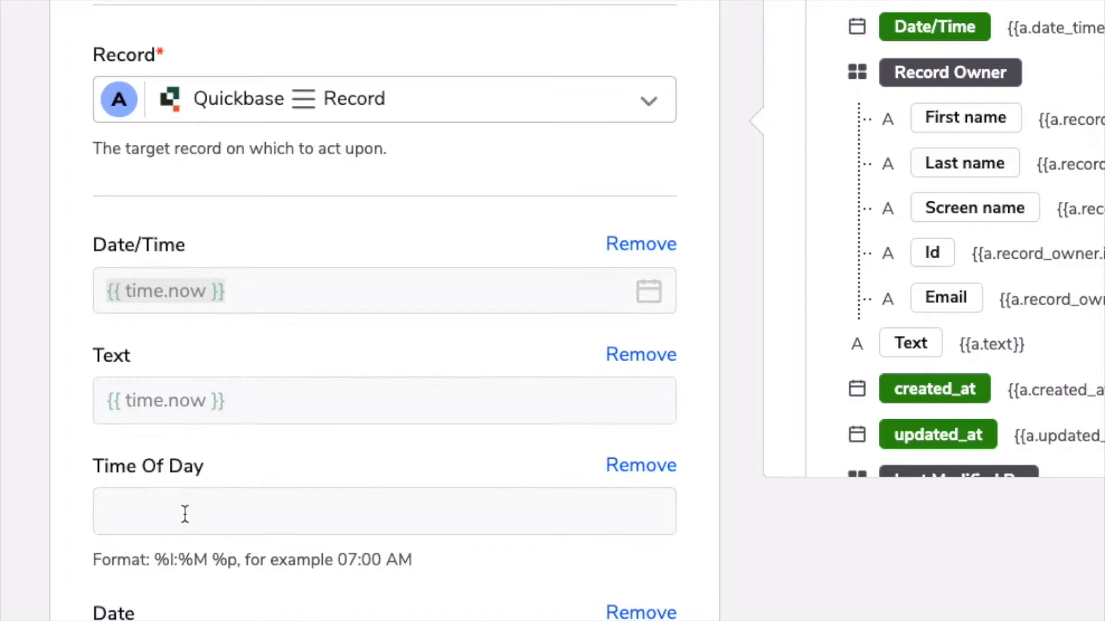
{"action": "type", "text": "{{ time.now }}"}
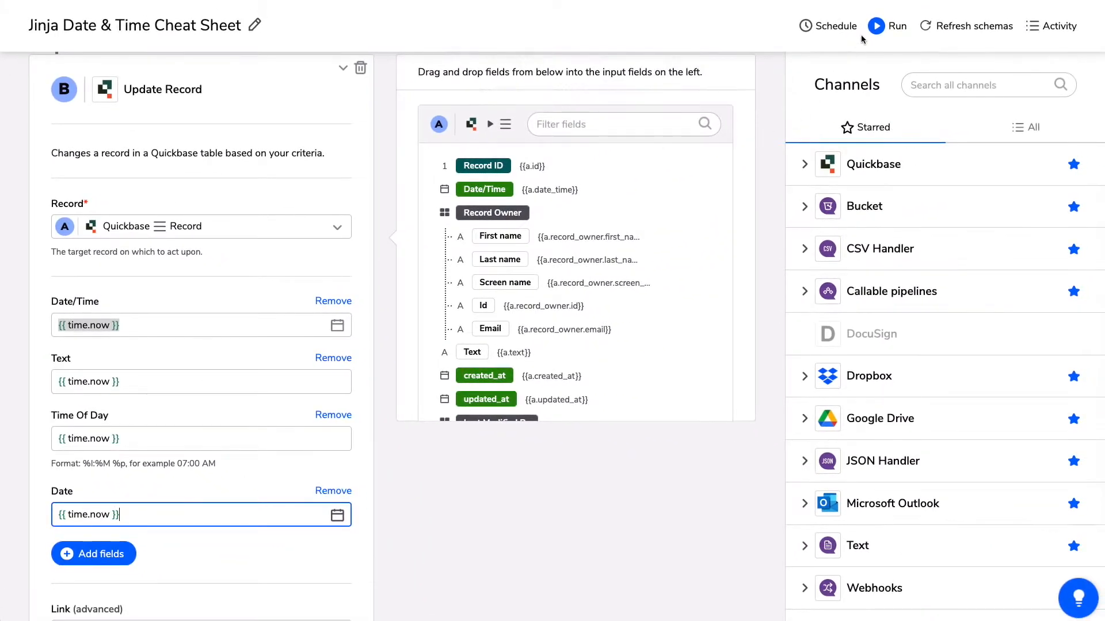
Run the pipeline, see the Time Of Day format error, and close the run dialog.
{"action": "left_click", "coordinate": [886, 26]}
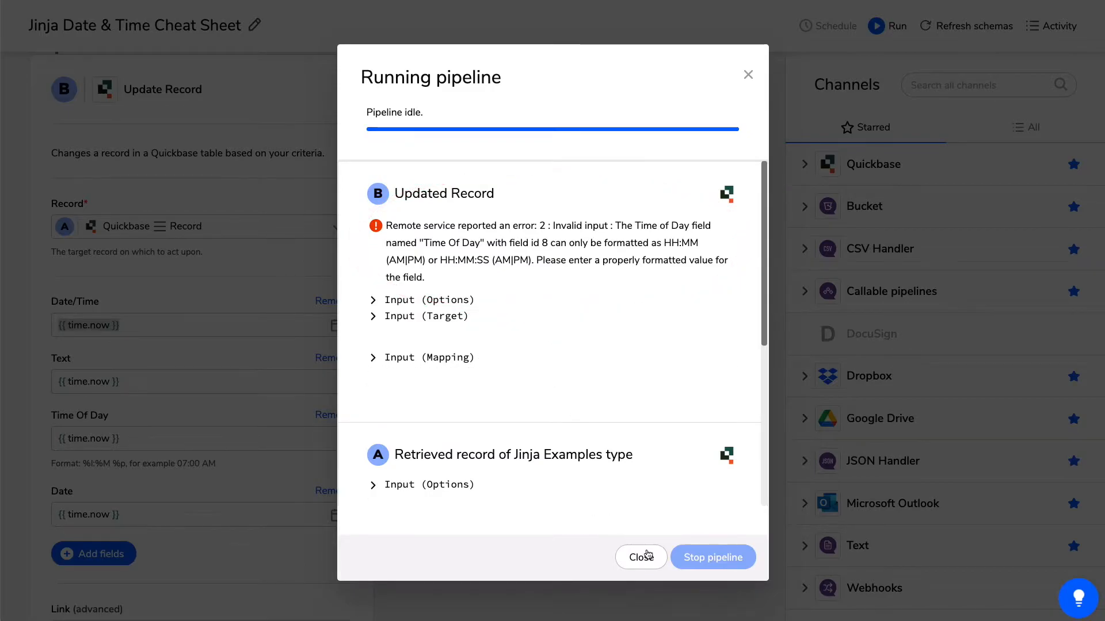
{"action": "left_click", "coordinate": [640, 558]}
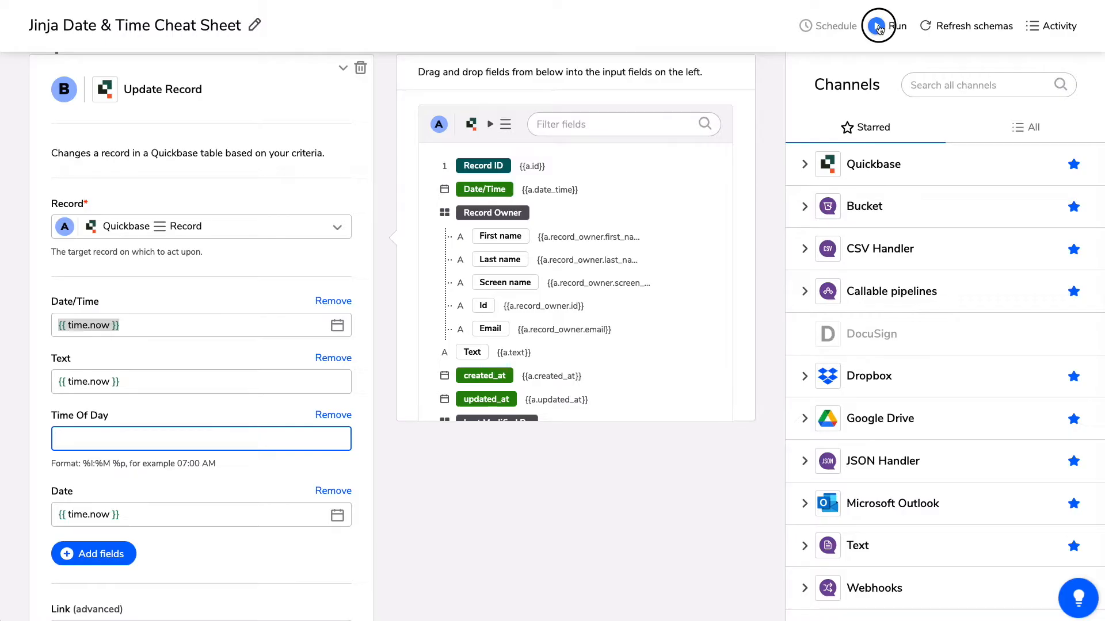
Rerun the pipeline with Time Of Day empty and close the finished run results.
{"action": "left_click", "coordinate": [889, 26]}
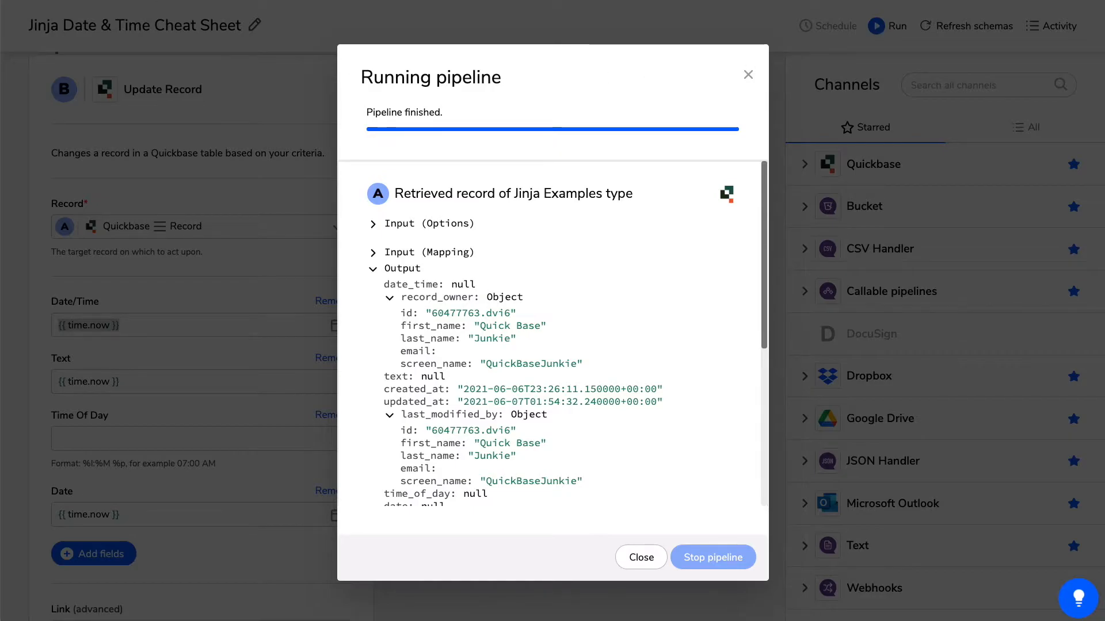
{"action": "left_click", "coordinate": [640, 557]}
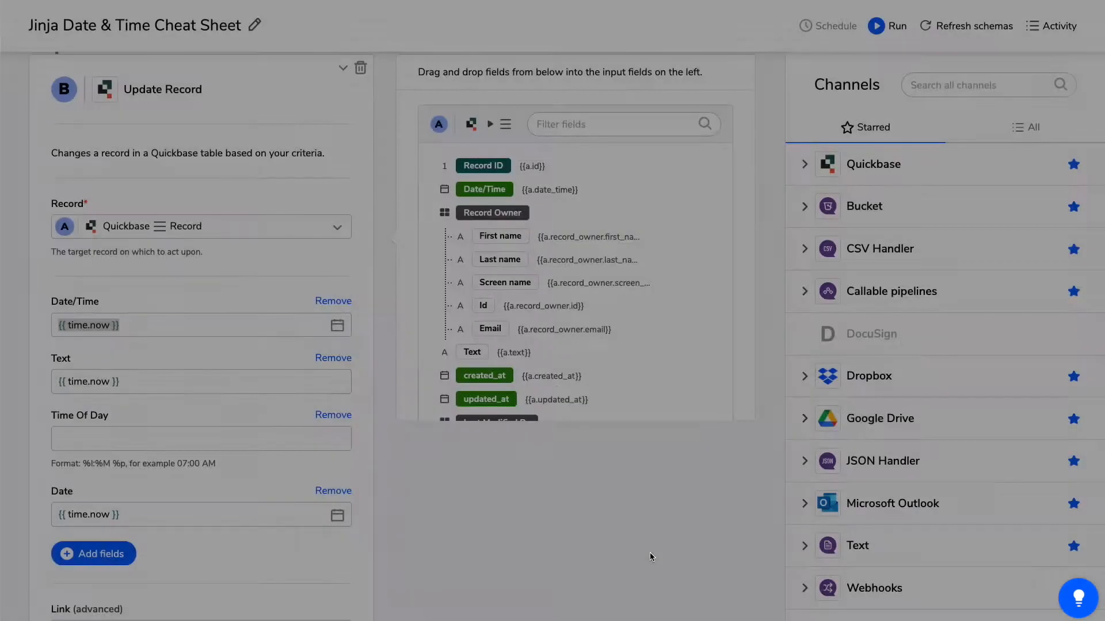
Enter {{ time.now }} into Time Of Day and begin appending .strf.
{"action": "left_click", "coordinate": [200, 381]}
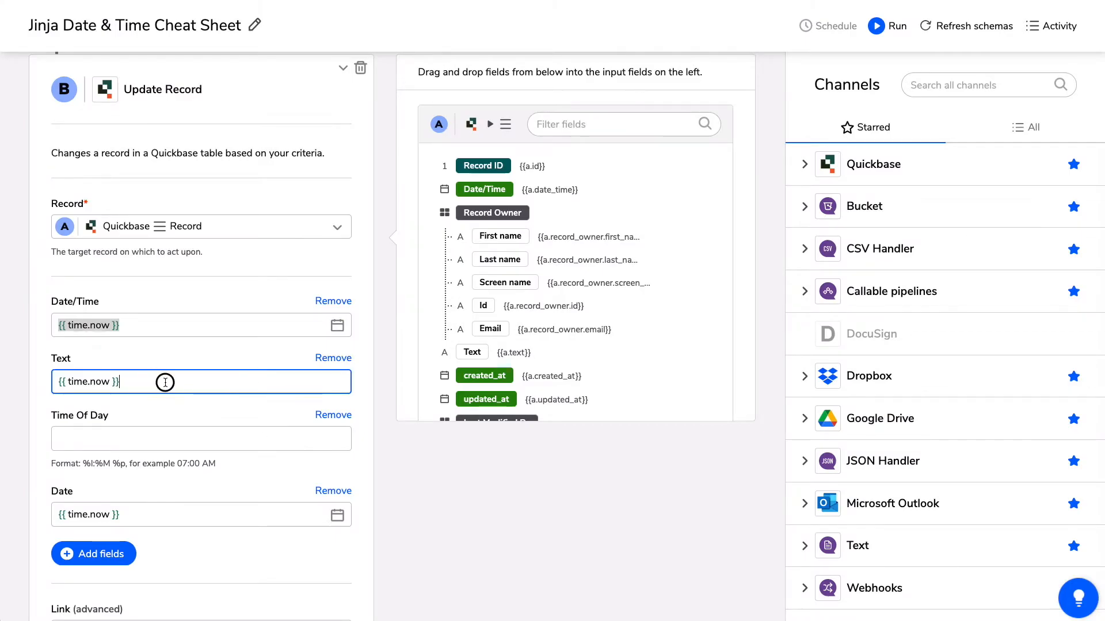
{"action": "left_click", "coordinate": [201, 437]}
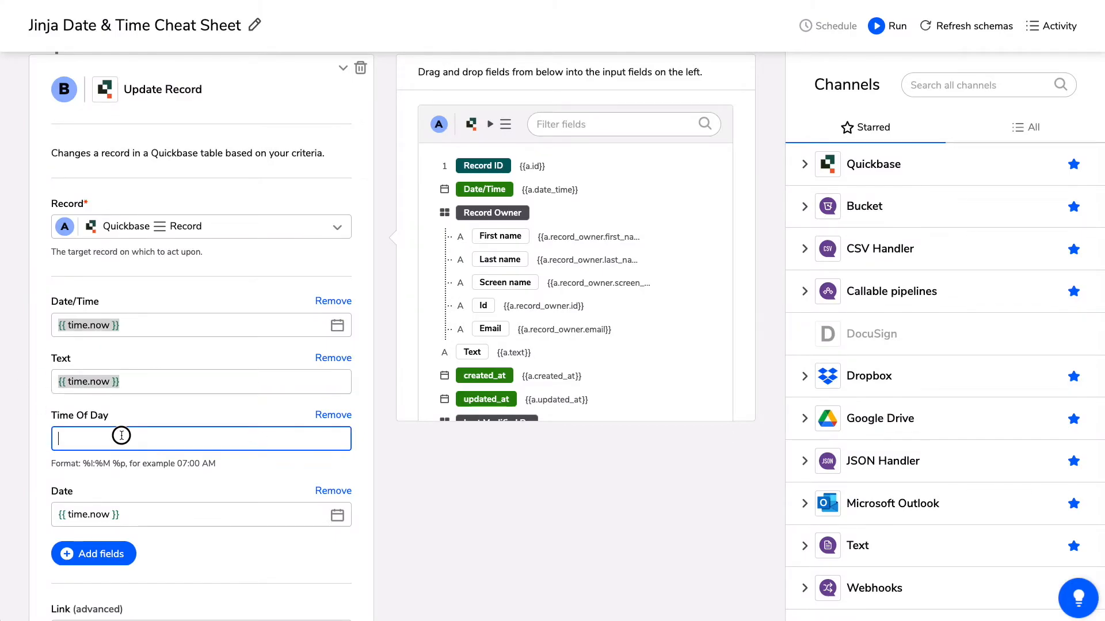
{"action": "type", "text": "{{ time.now }}"}
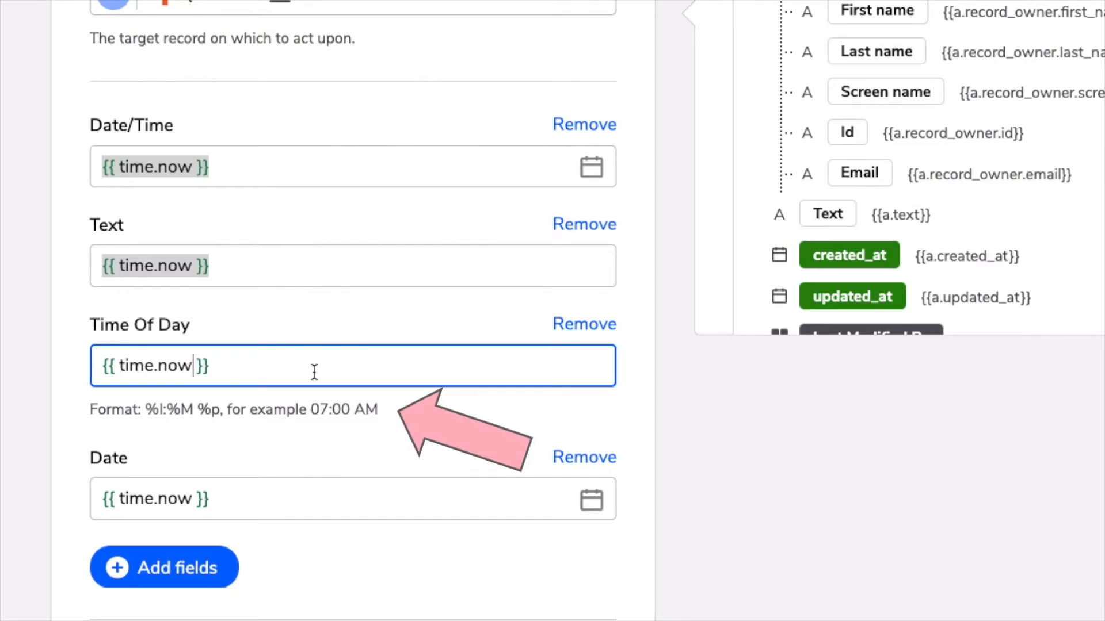
{"action": "type", "text": "."}
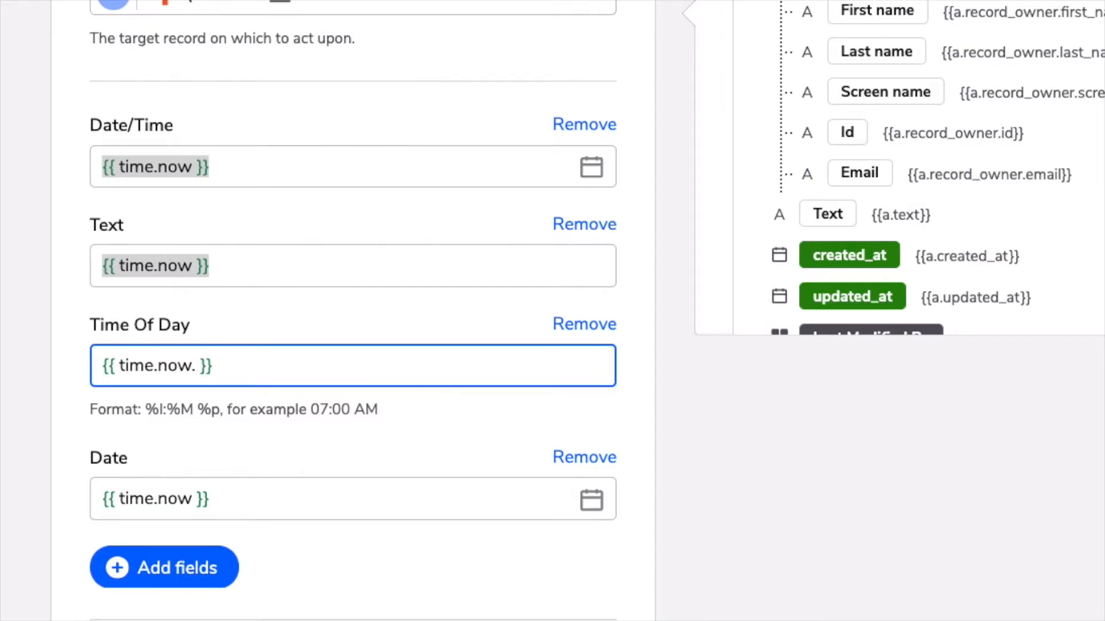
{"action": "type", "text": "st"}
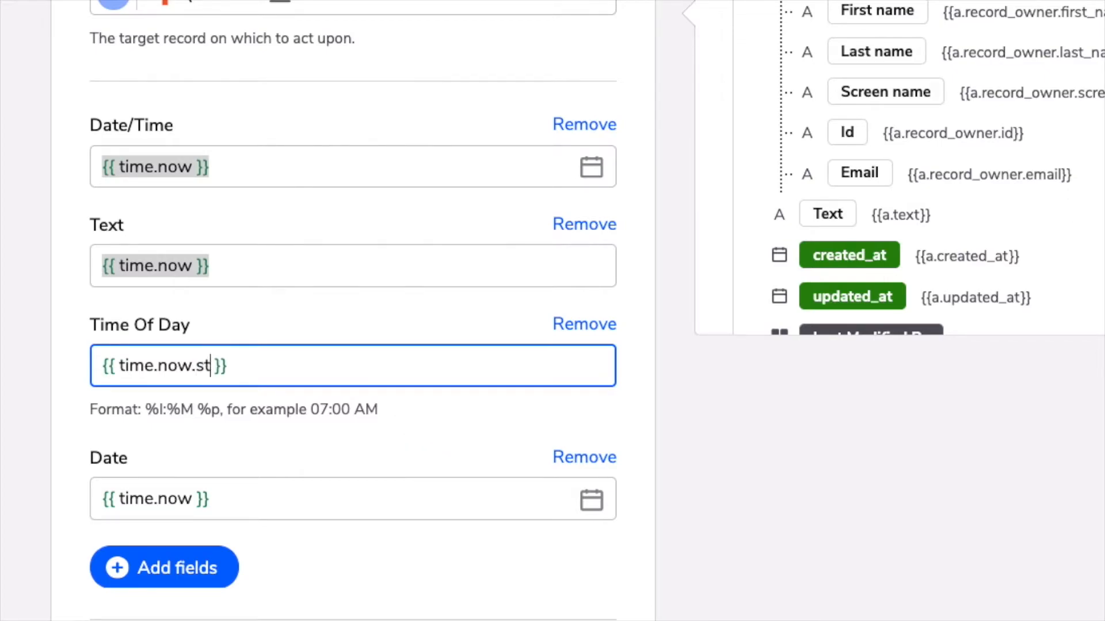
{"action": "type", "text": "ftime"}
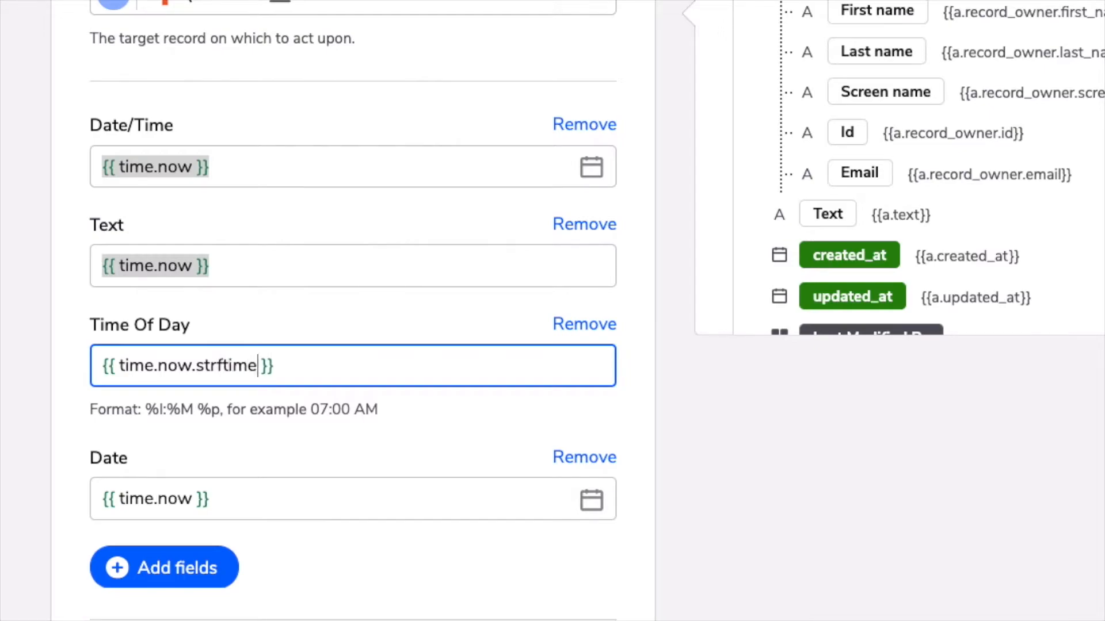
Complete the format as strftime('%I:%M %p') and run the pipeline.
{"action": "type", "text": "()"}
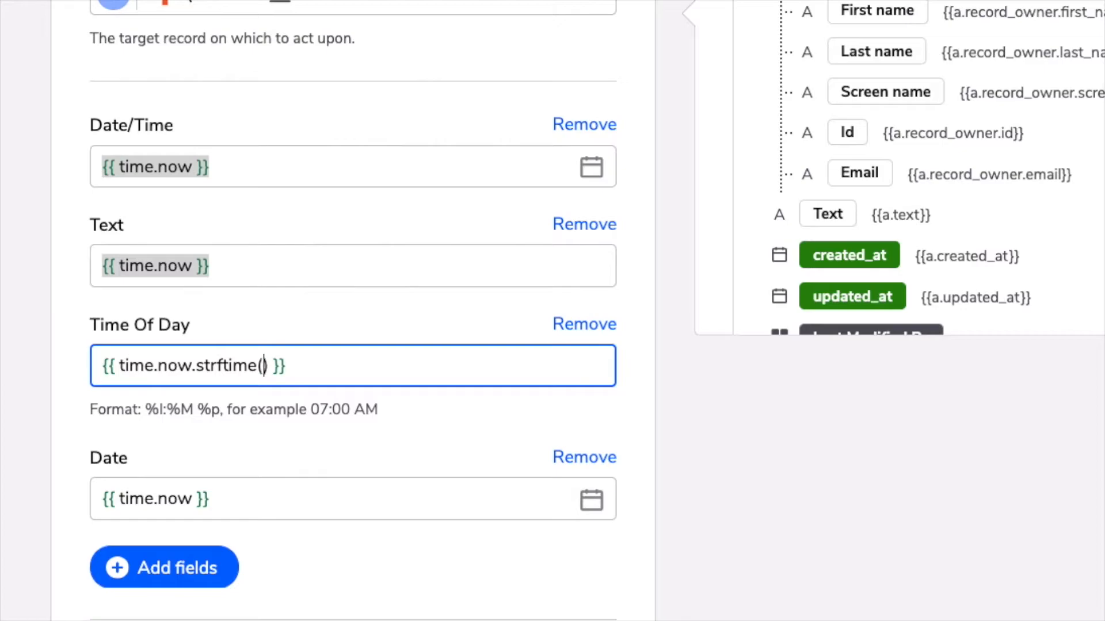
{"action": "type", "text": "'"}
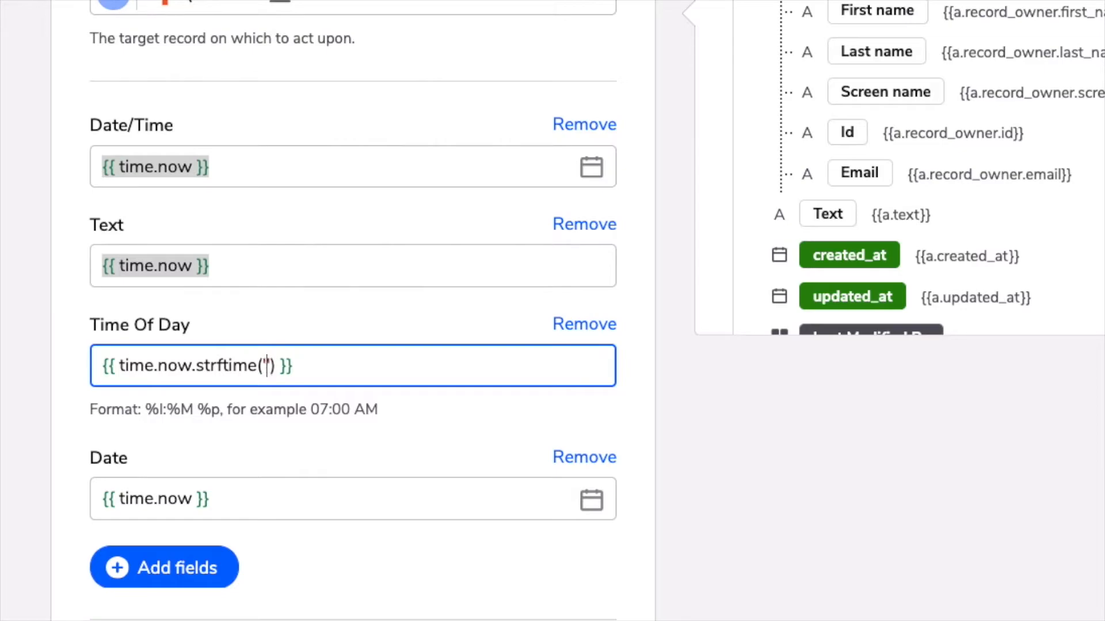
{"action": "type", "text": "'"}
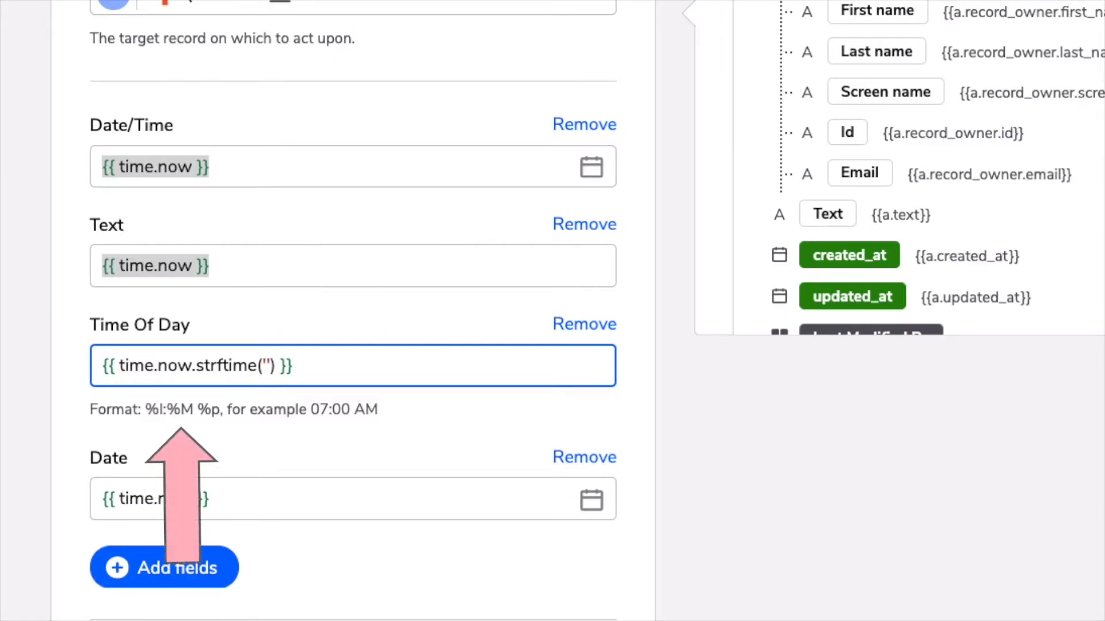
{"action": "type", "text": "%"}
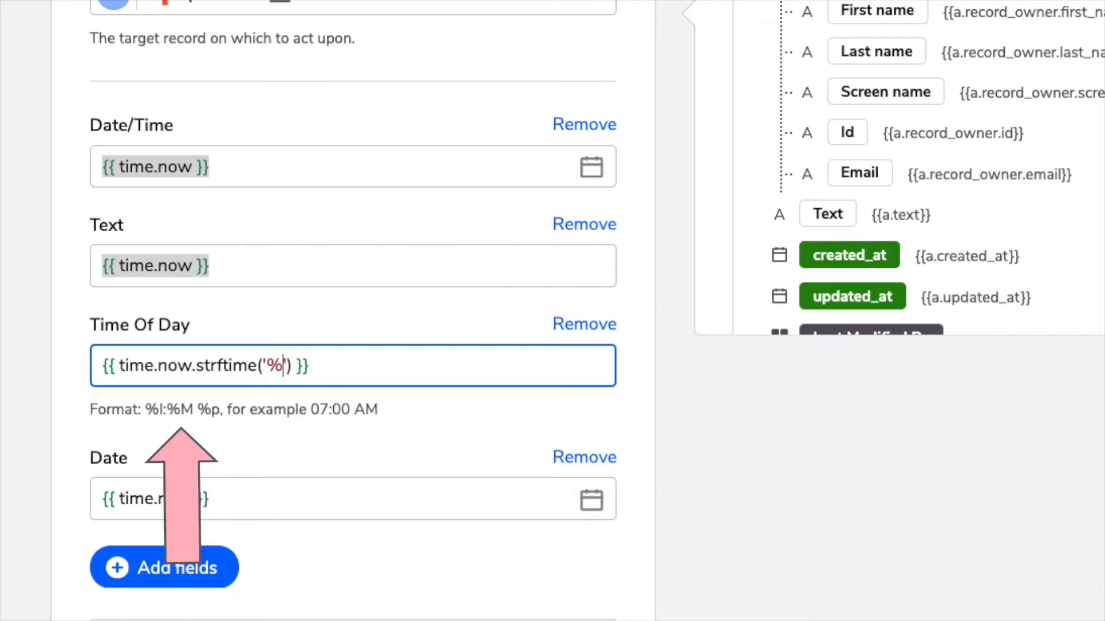
{"action": "type", "text": "I:"}
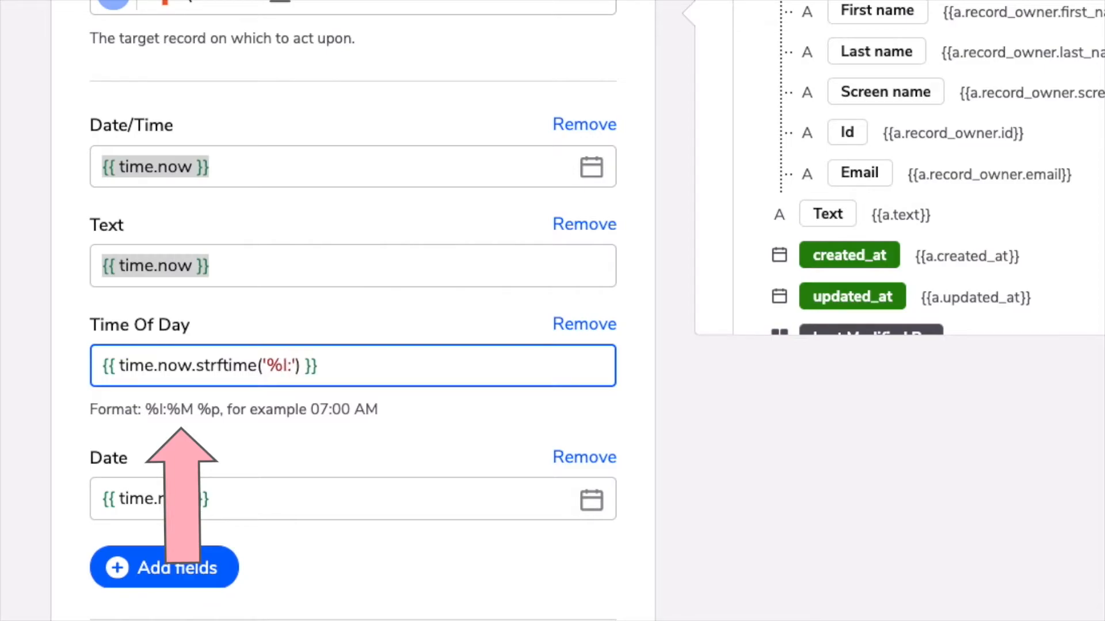
{"action": "type", "text": "%M"}
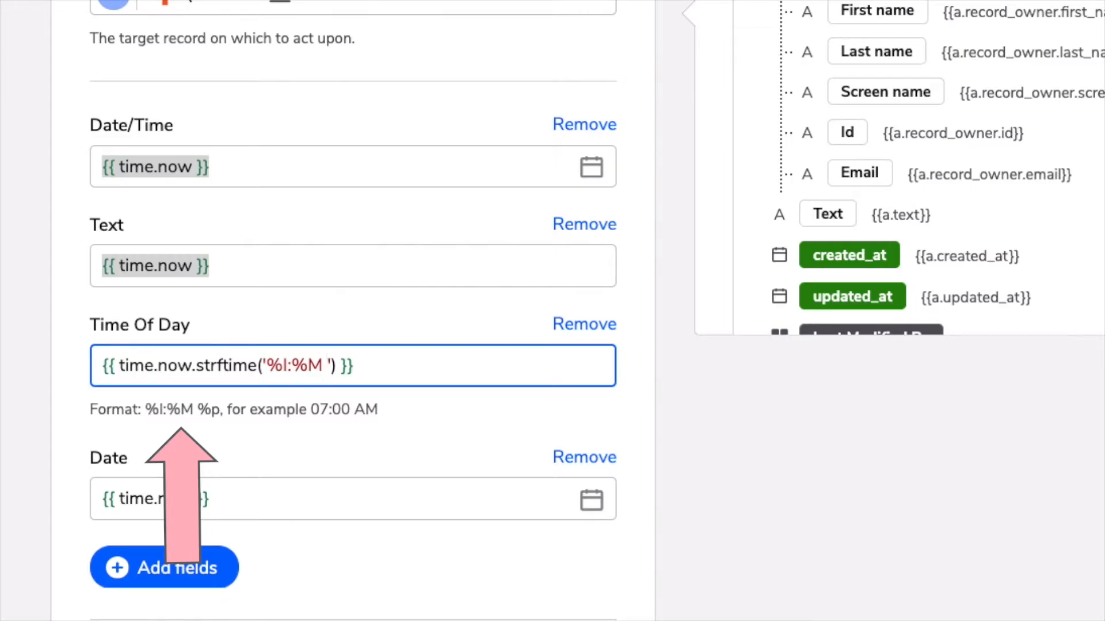
{"action": "type", "text": "%p"}
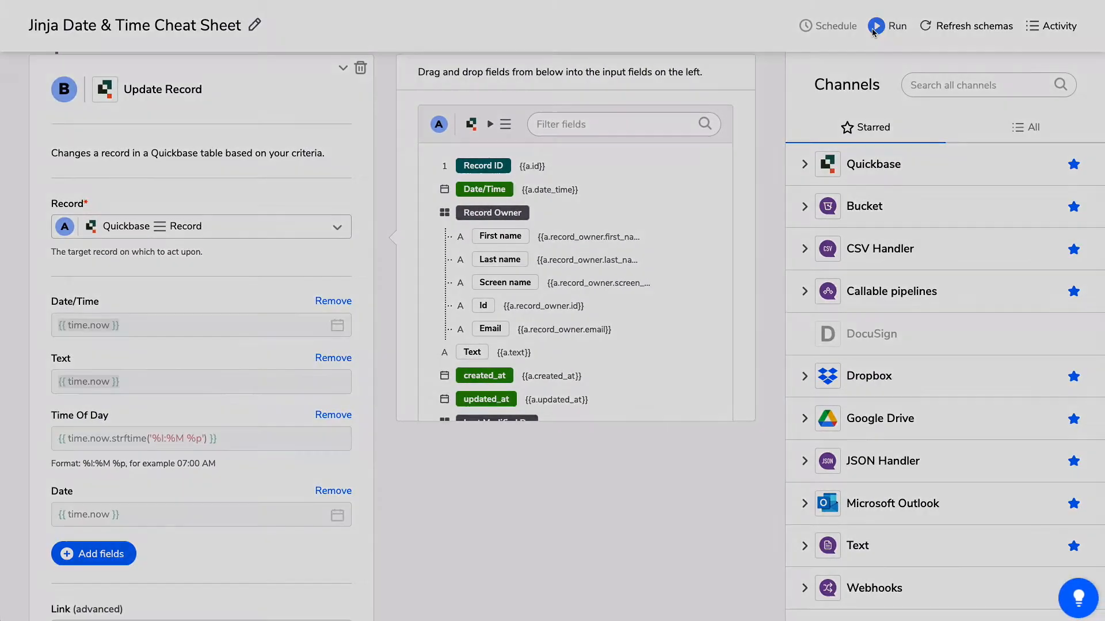
{"action": "left_click", "coordinate": [886, 25]}
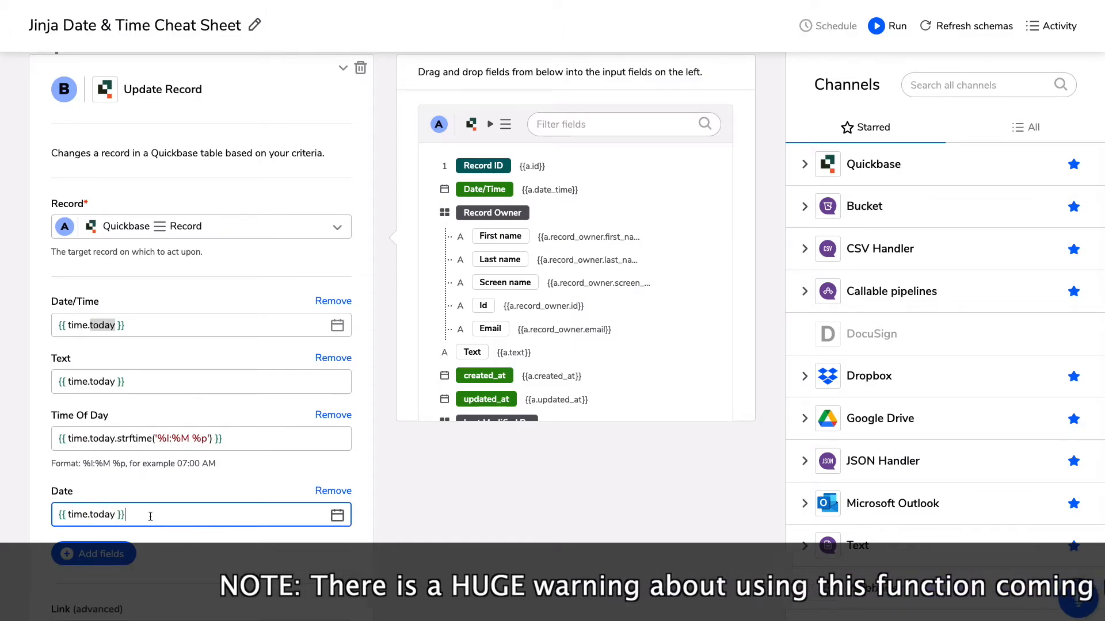
{"action": "mouse_move", "coordinate": [725, 413]}
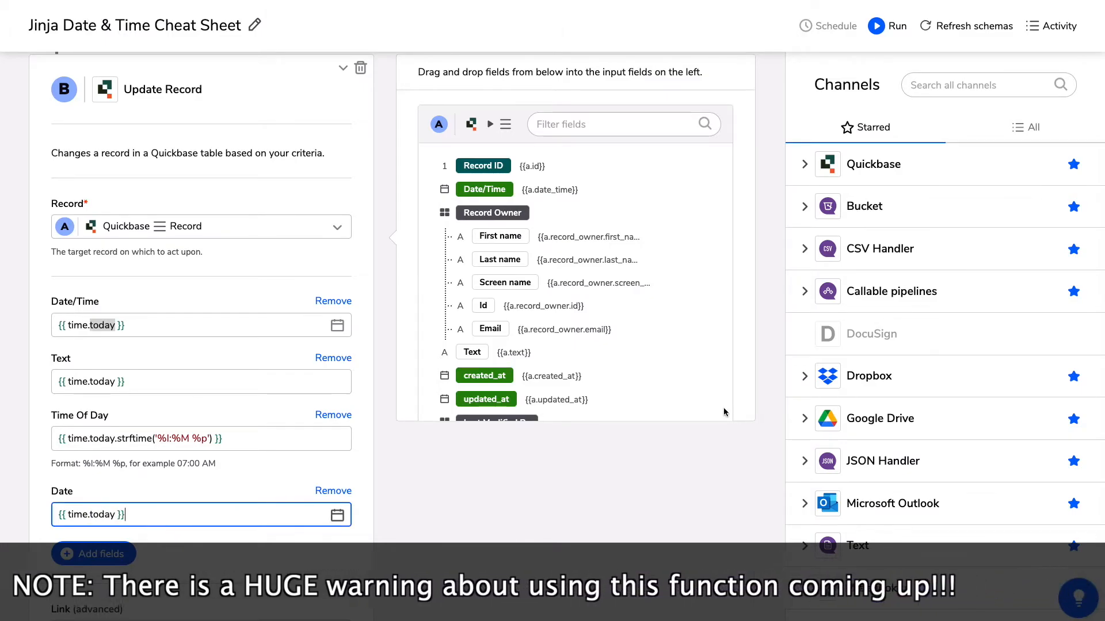
Run the pipeline with all four fields using time.today expressions.
{"action": "left_click", "coordinate": [895, 26]}
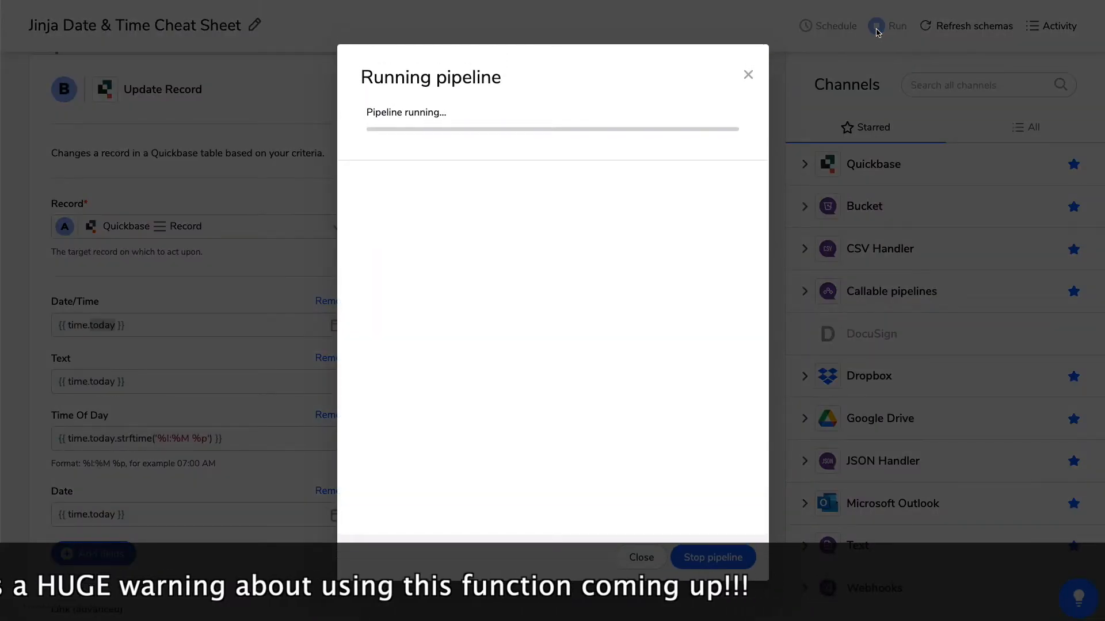